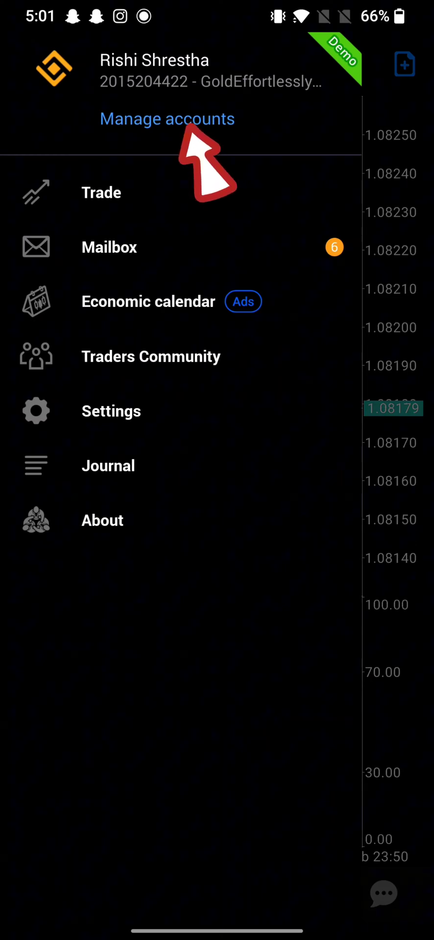
pyautogui.click(168, 119)
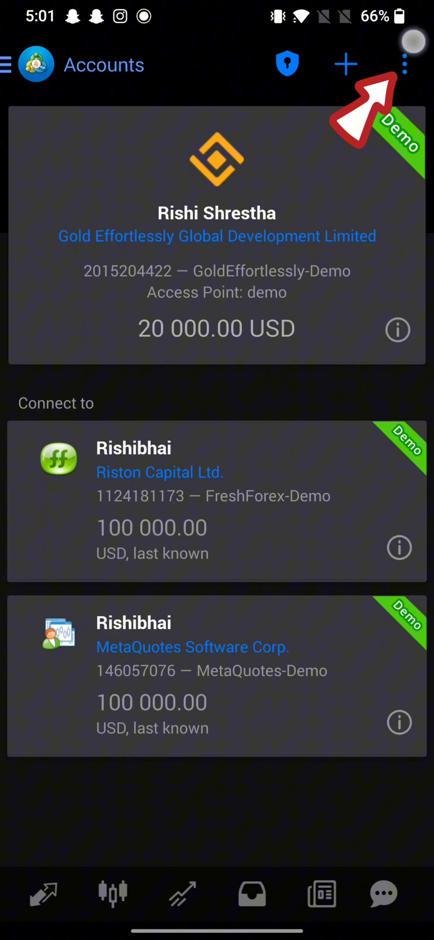
pyautogui.click(405, 62)
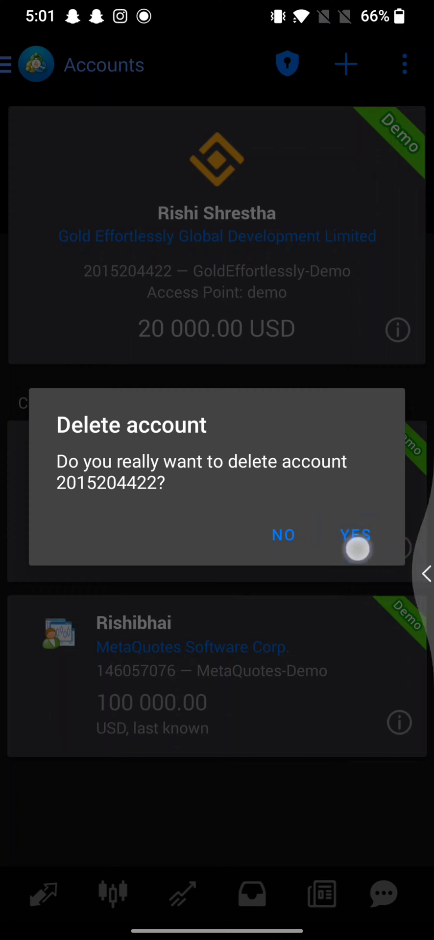
pyautogui.click(355, 535)
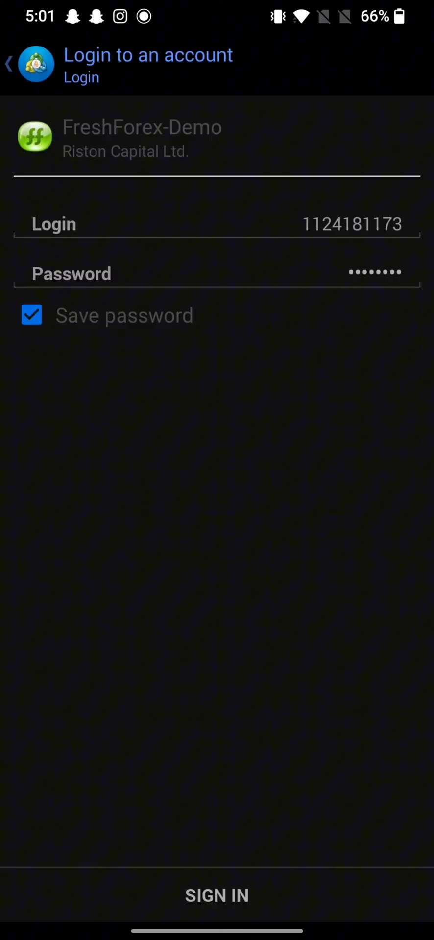
pyautogui.click(215, 895)
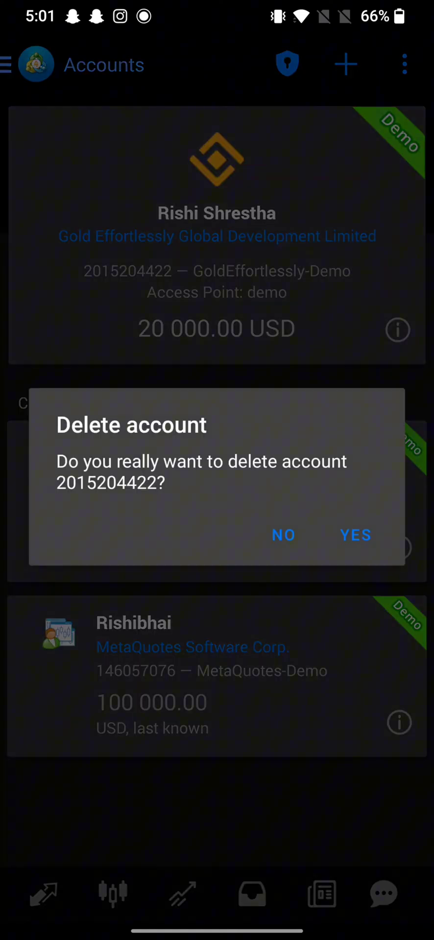
pyautogui.click(355, 536)
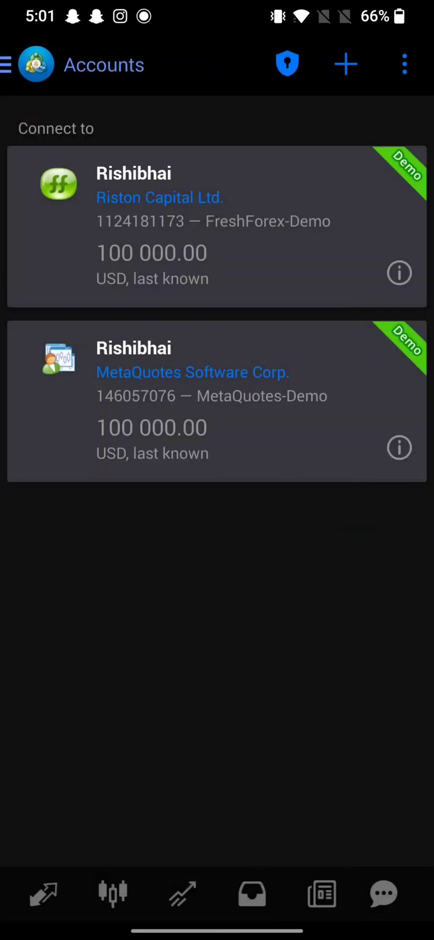